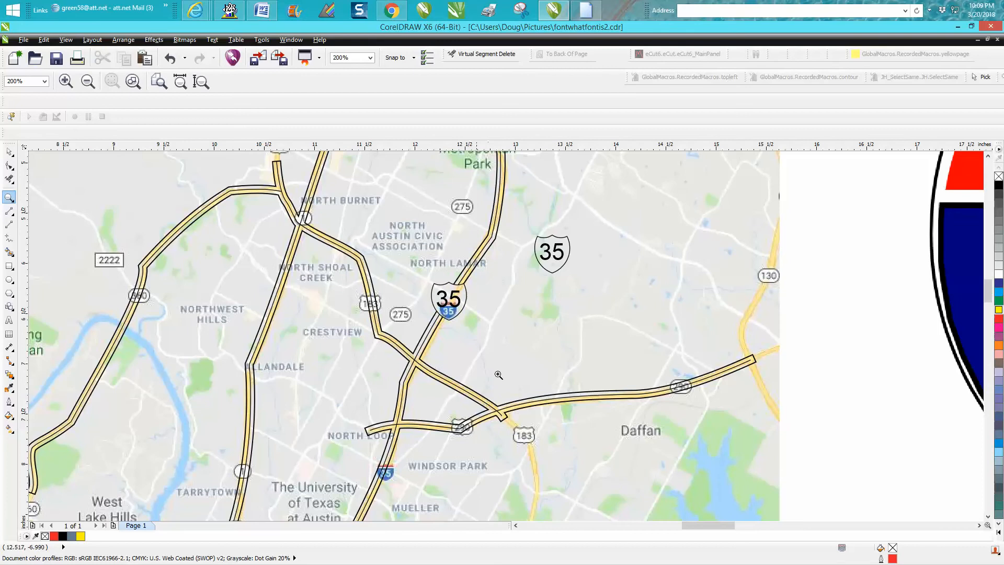
mouse_move(522, 370)
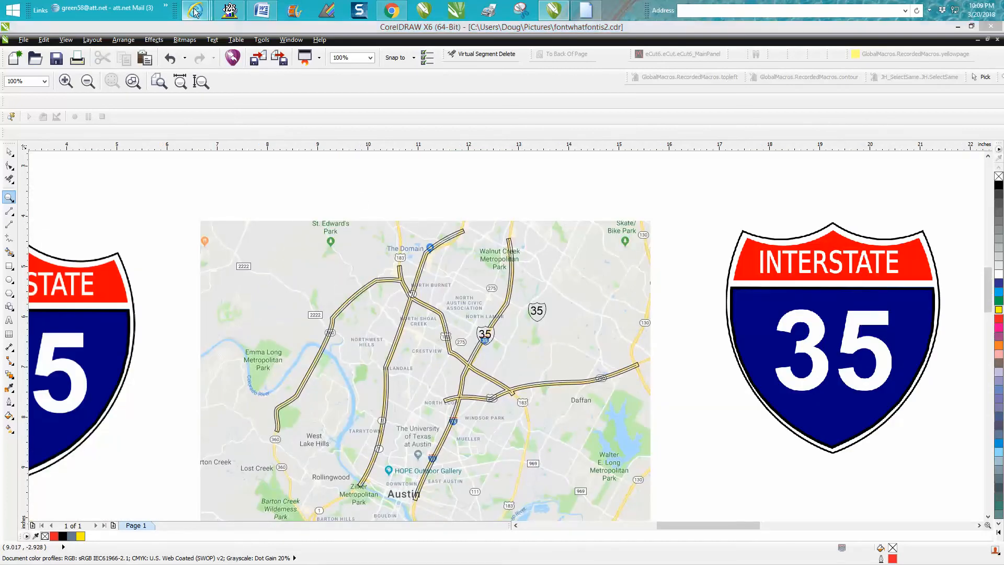
mouse_move(195, 10)
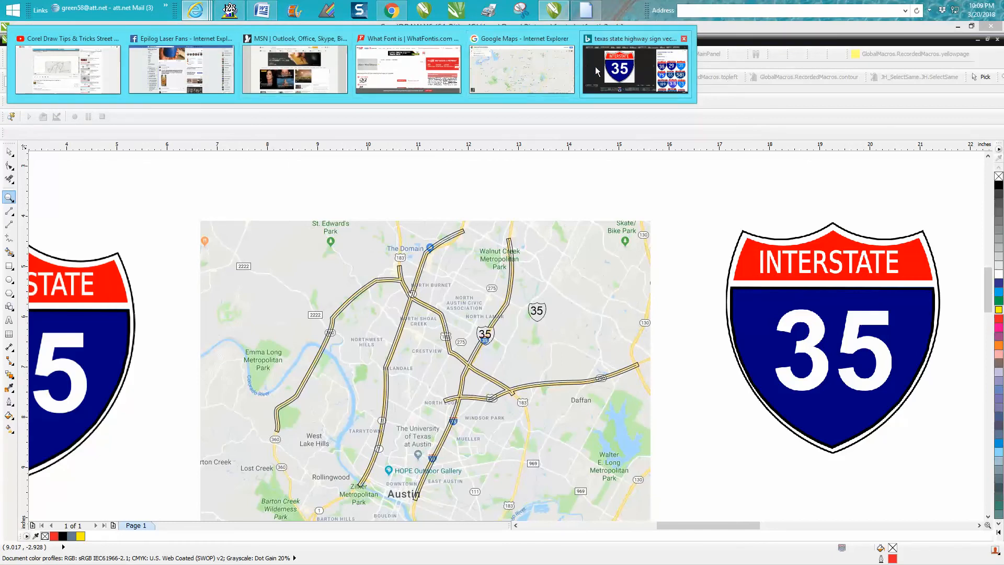
- View the full-color I-35 sign image in Bing, then scroll the Texas highway sign vector results
click(635, 69)
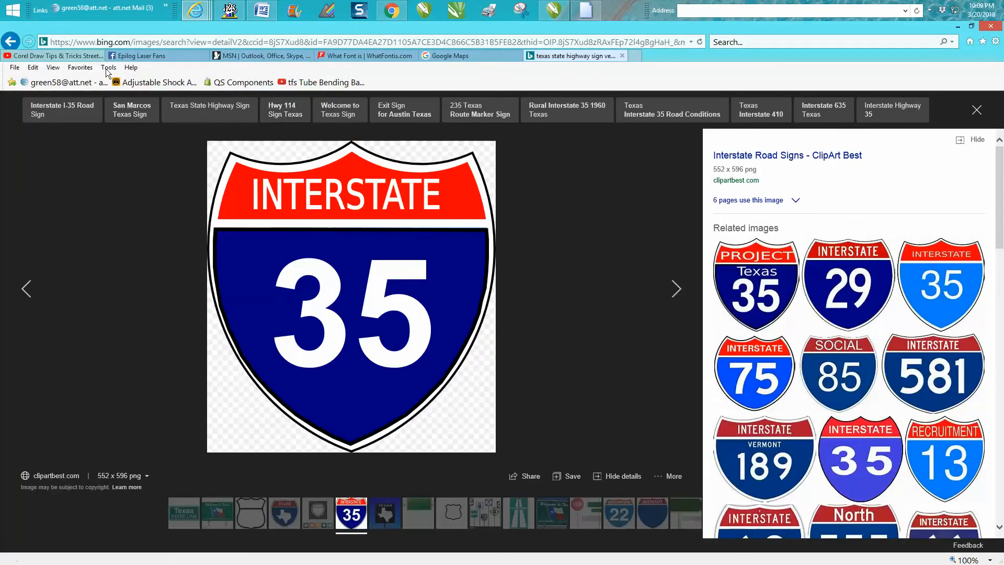
mouse_move(384, 218)
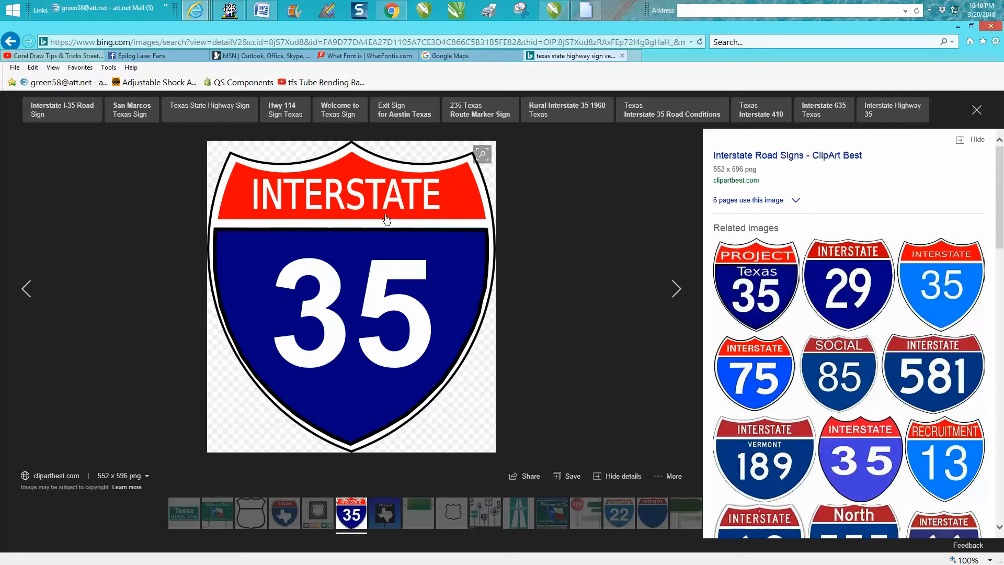
mouse_move(422, 225)
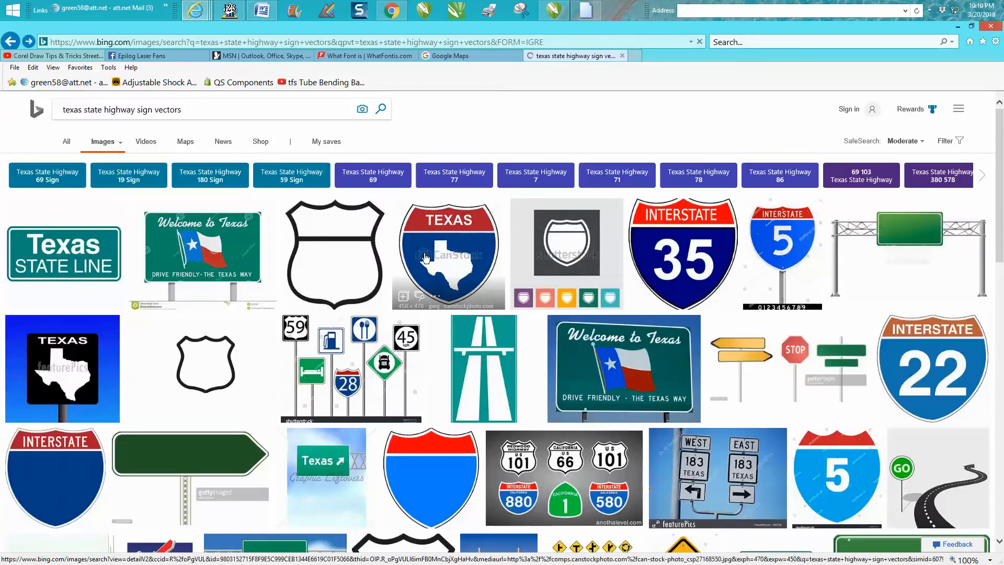
scroll(down, 3)
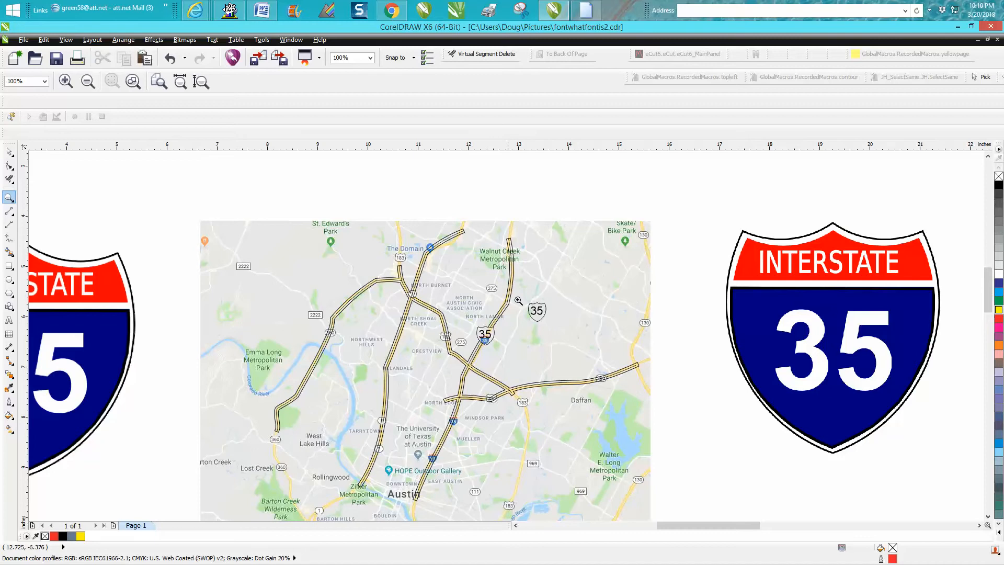
mouse_move(524, 283)
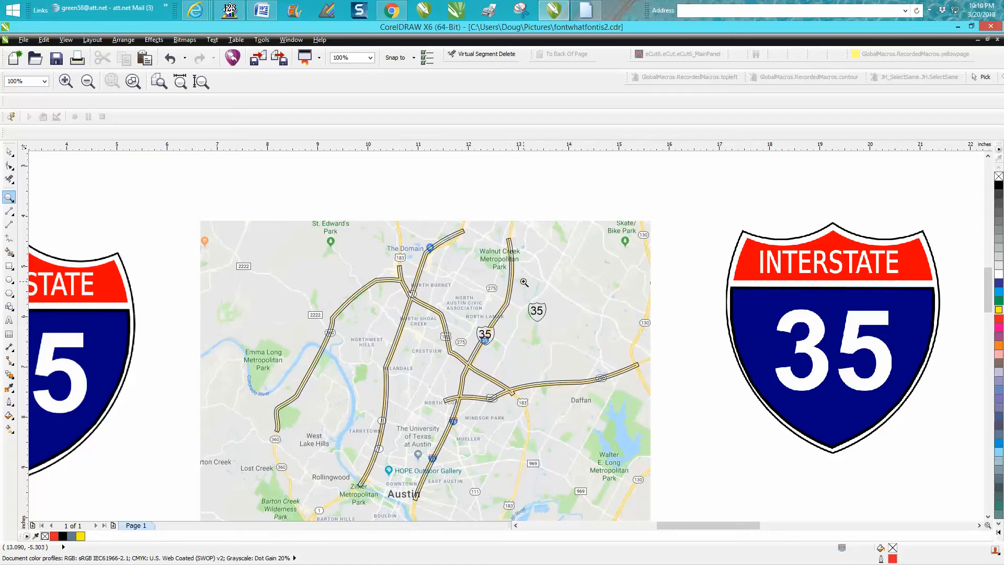
mouse_move(473, 327)
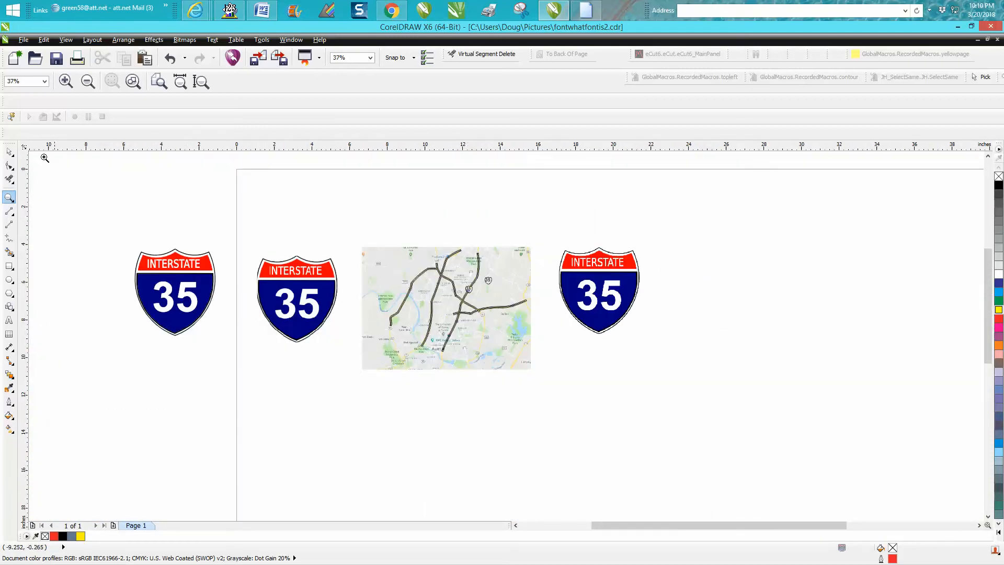
- Select the leftmost I-35 shield with the Pick tool on the zoomed-out page
click(174, 292)
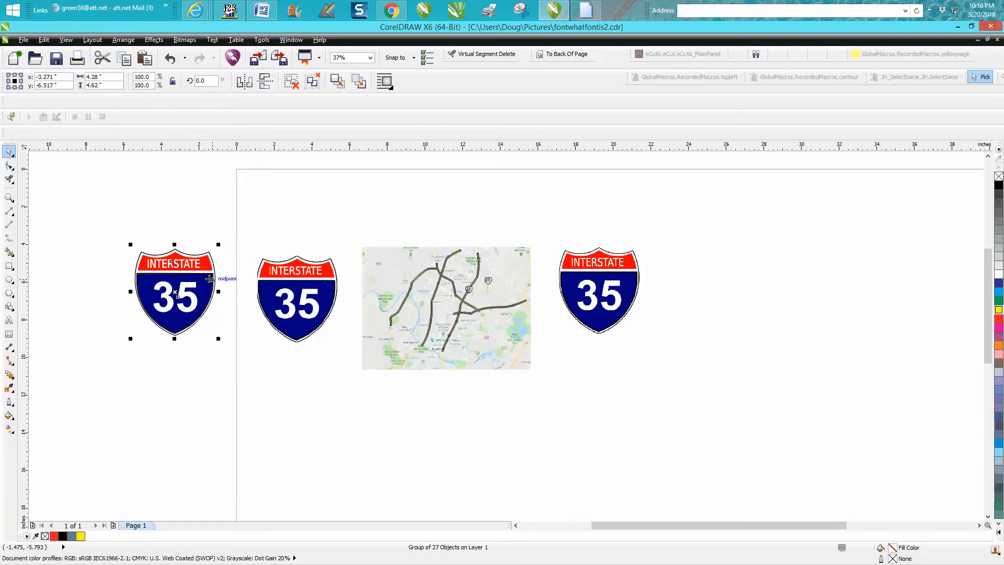
- Ungroup the shield, create a boundary outline moved aside, with 0.5 pt width scaling with object
click(123, 38)
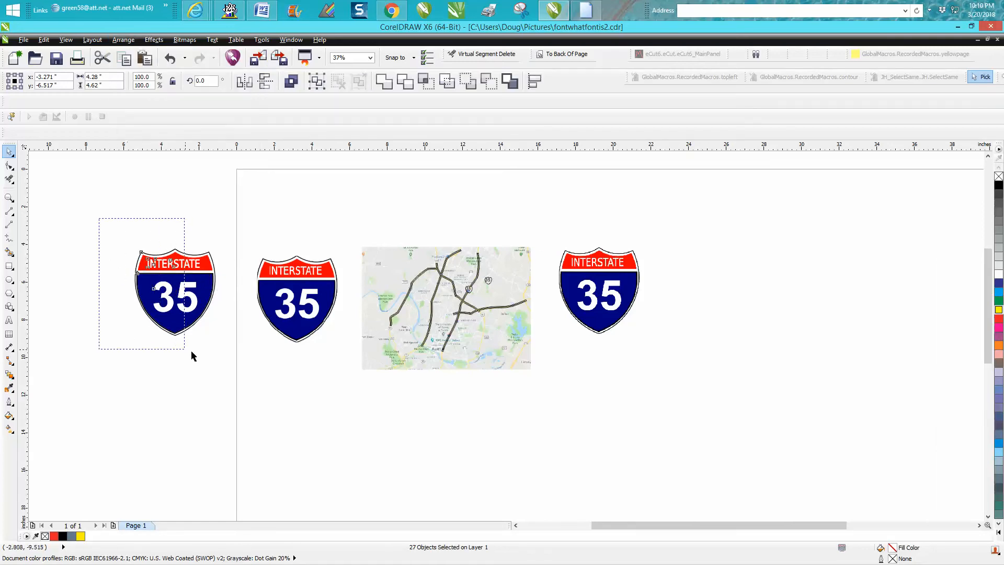
mouse_move(510, 80)
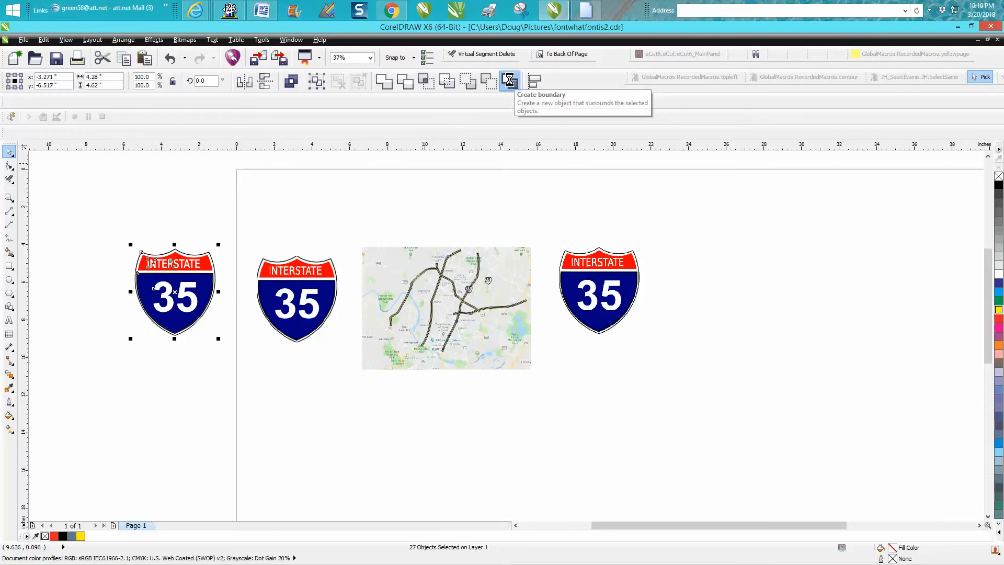
click(510, 79)
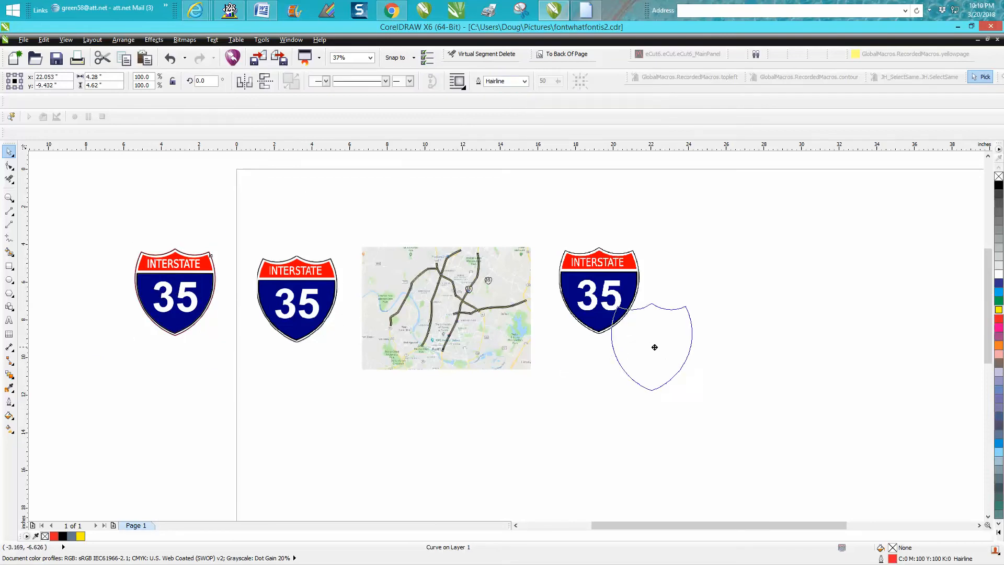
drag(654, 348, 677, 347)
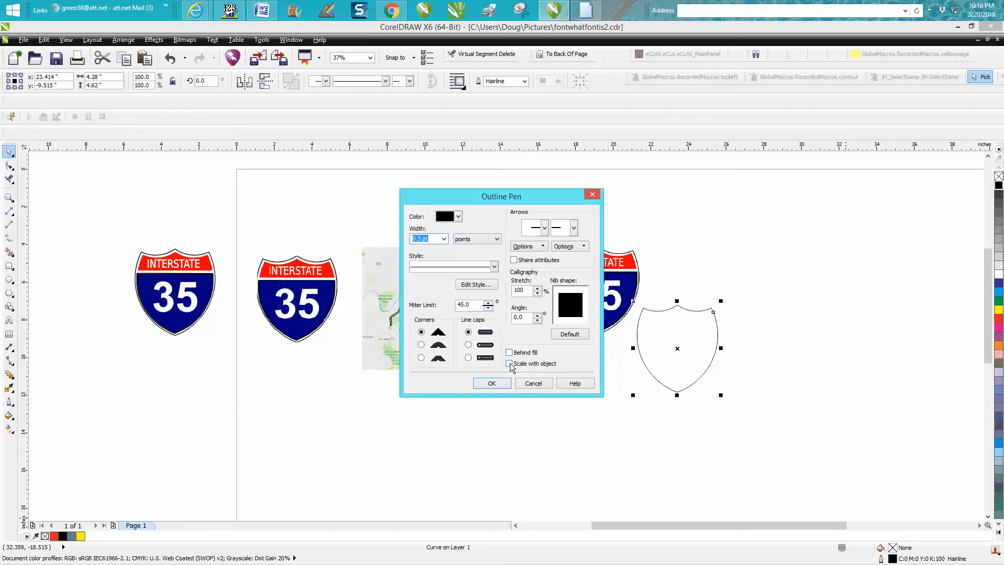
click(492, 383)
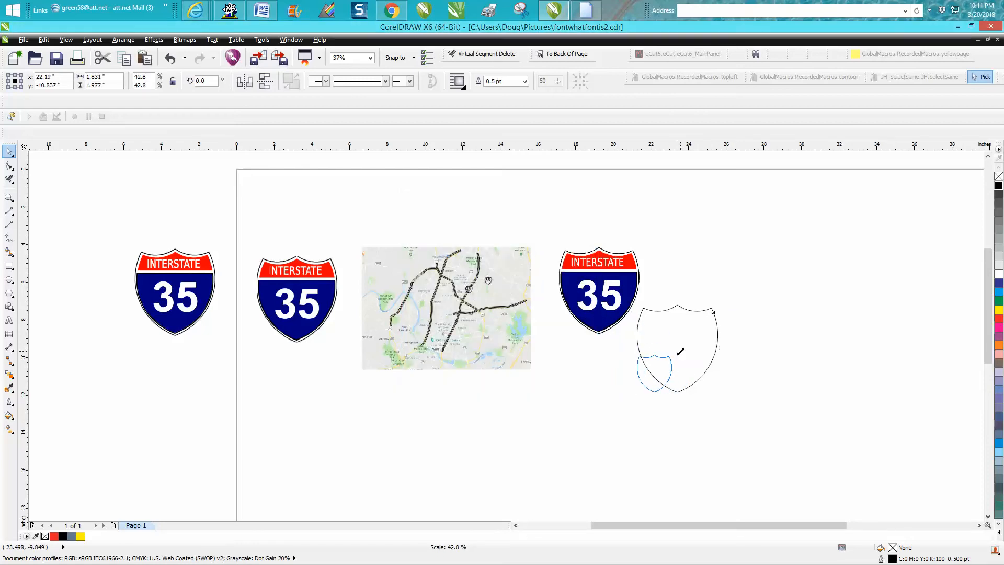
- Make a second shield outline and give both shield outlines a 0.5 pt outline width
click(169, 58)
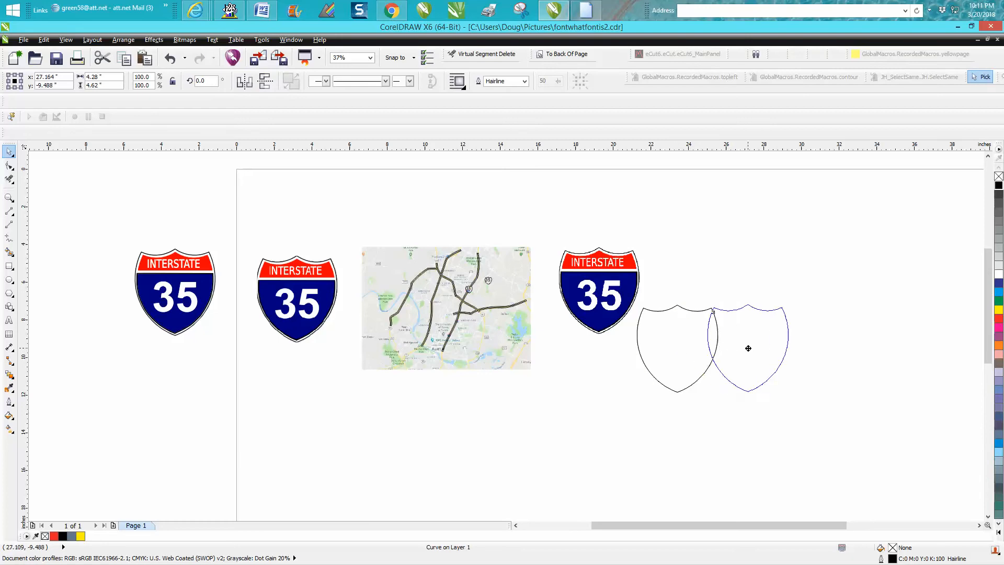
click(748, 348)
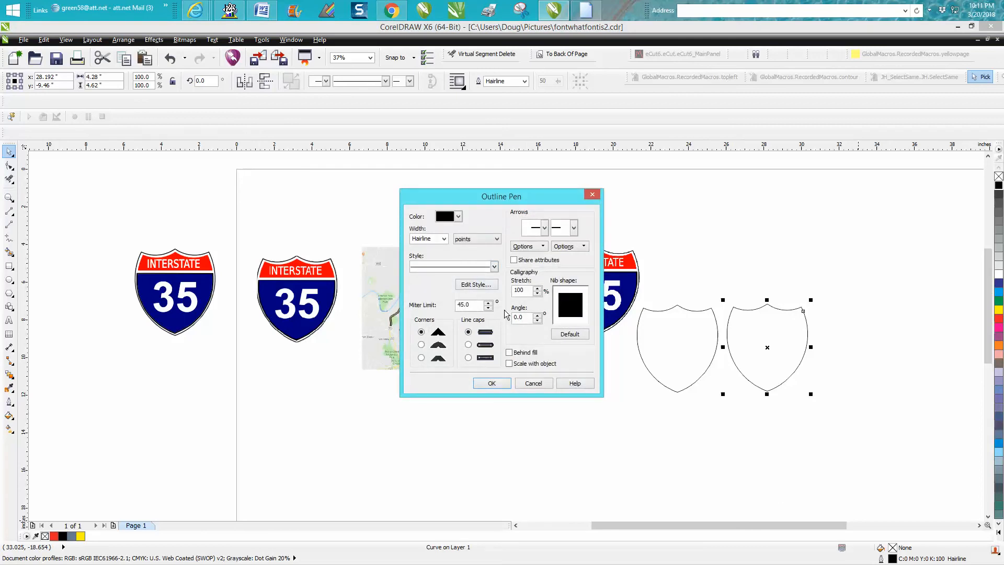
click(443, 238)
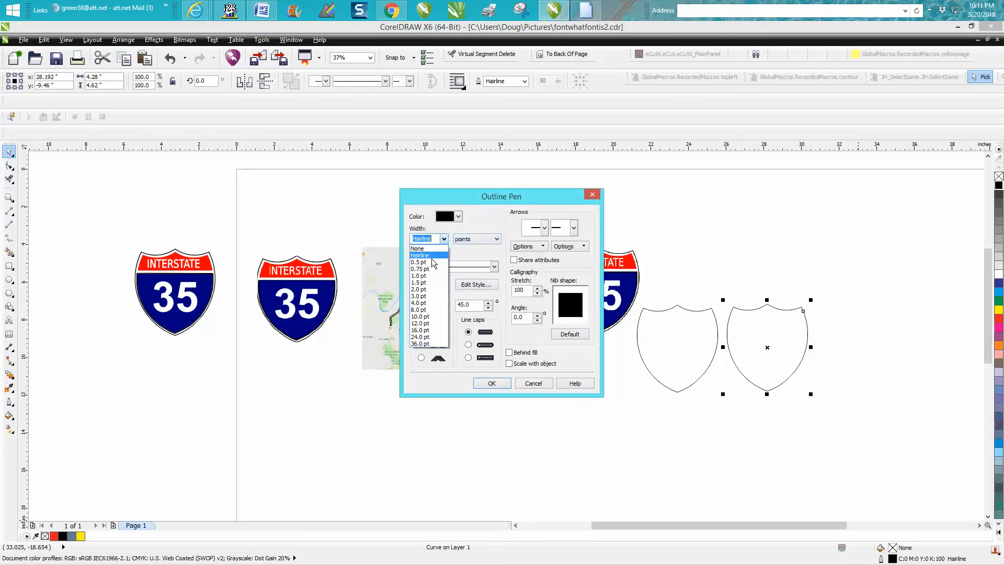
click(421, 262)
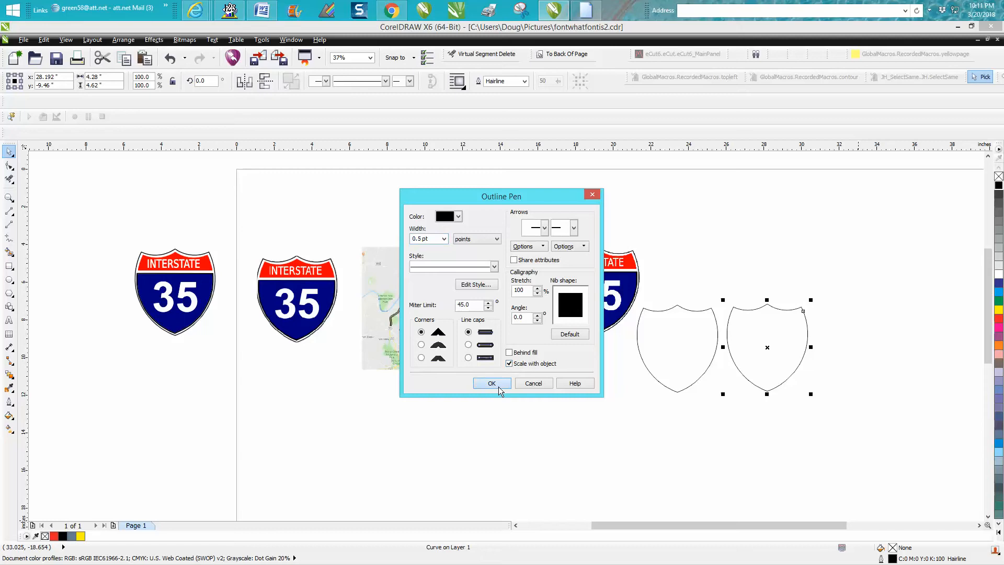
click(491, 383)
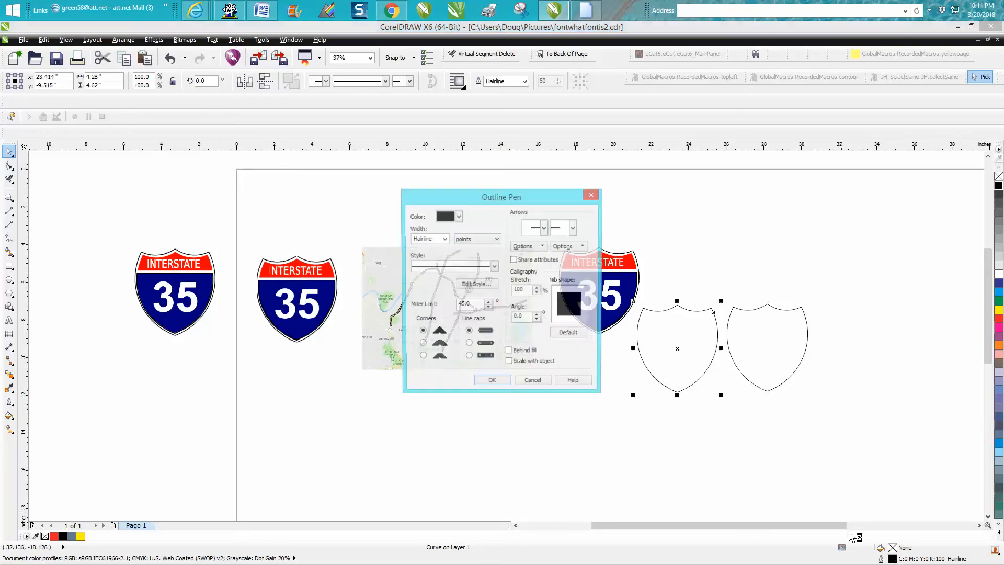
click(443, 238)
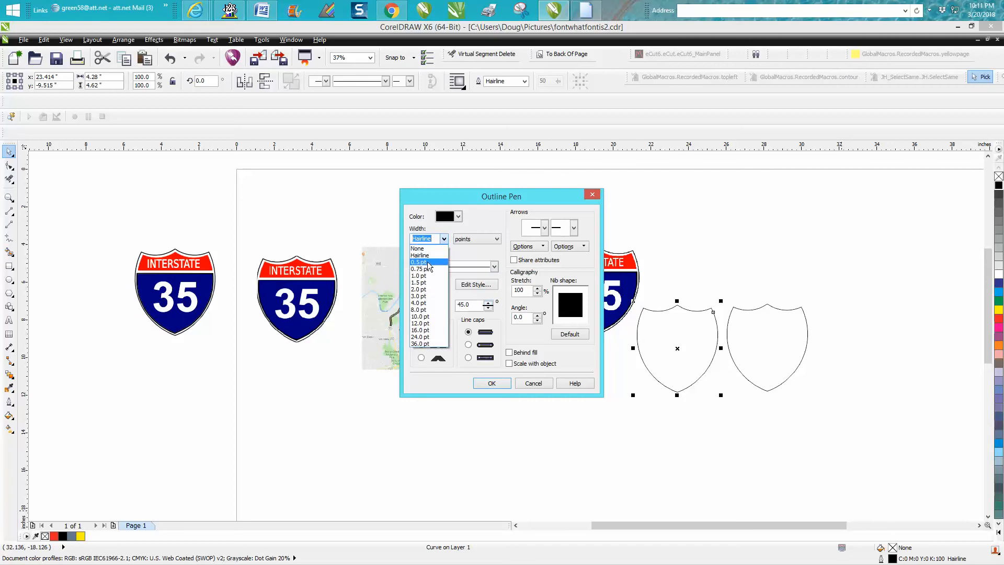
click(492, 383)
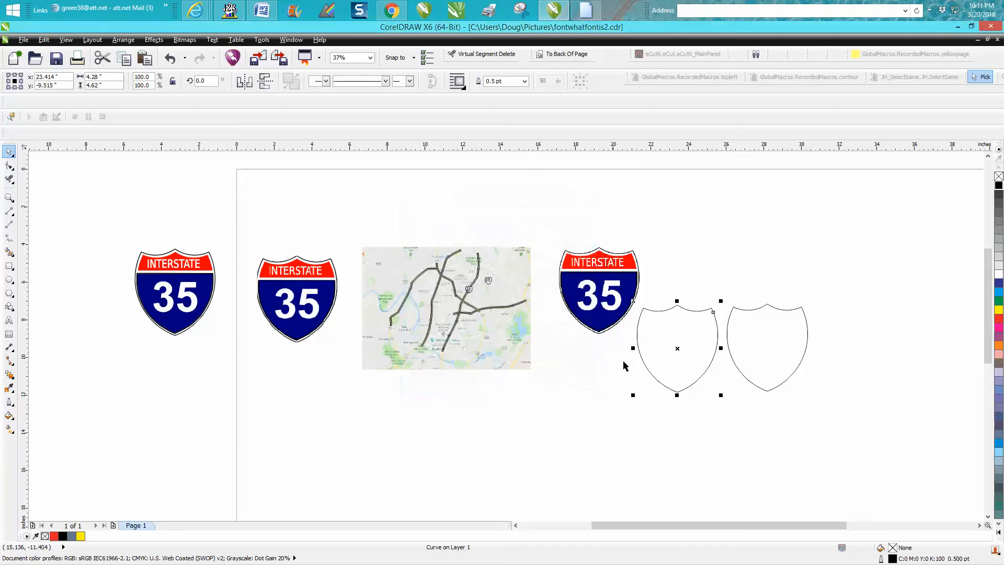
mouse_move(691, 309)
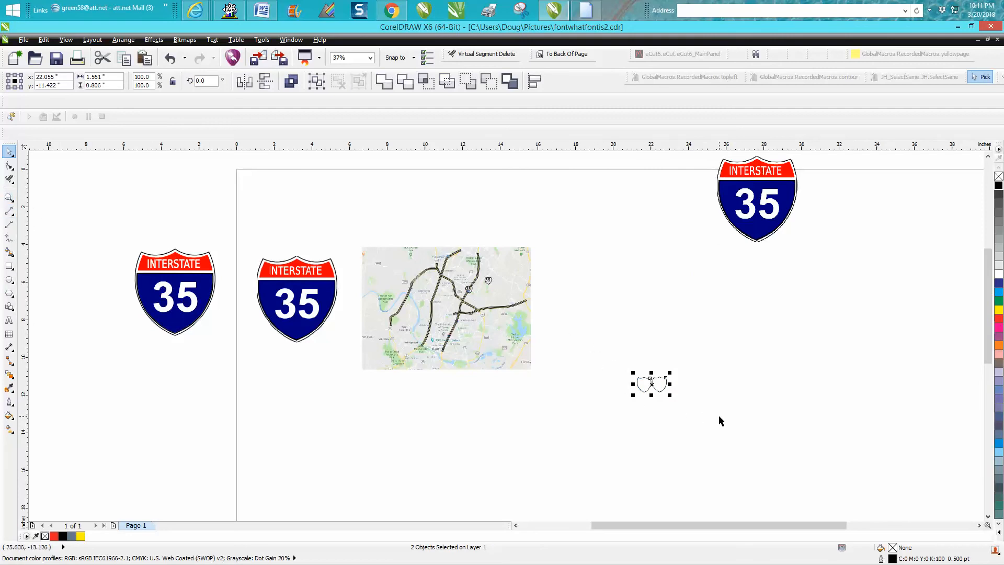
- Set the thin shield outline's stroke width to 0.012 pt in Outline Pen
click(9, 198)
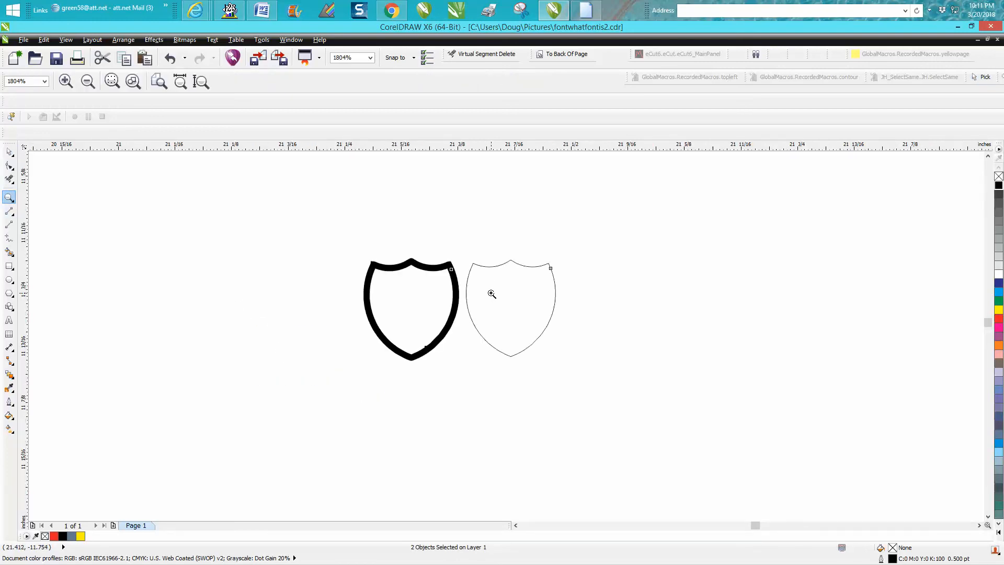
mouse_move(350, 247)
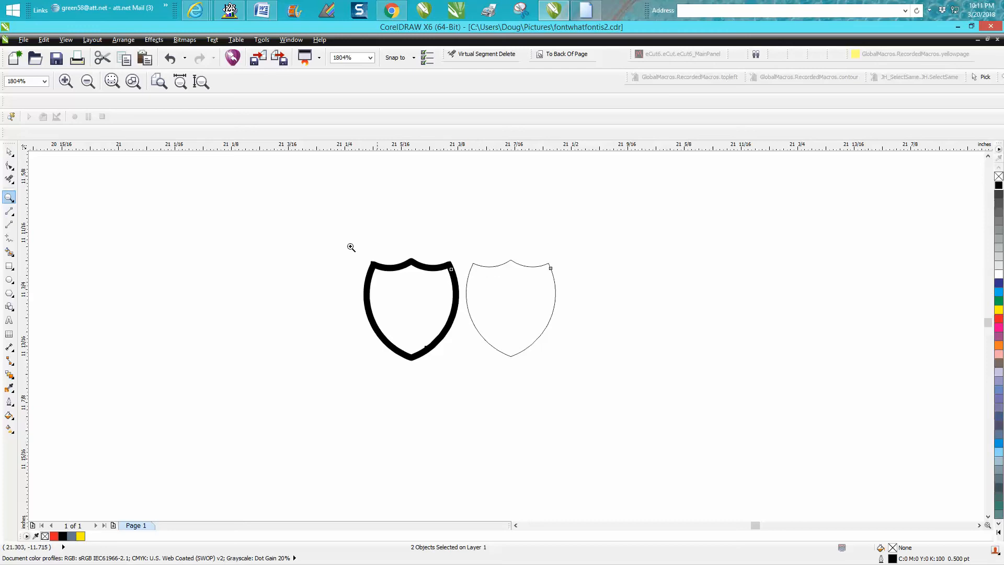
mouse_move(520, 264)
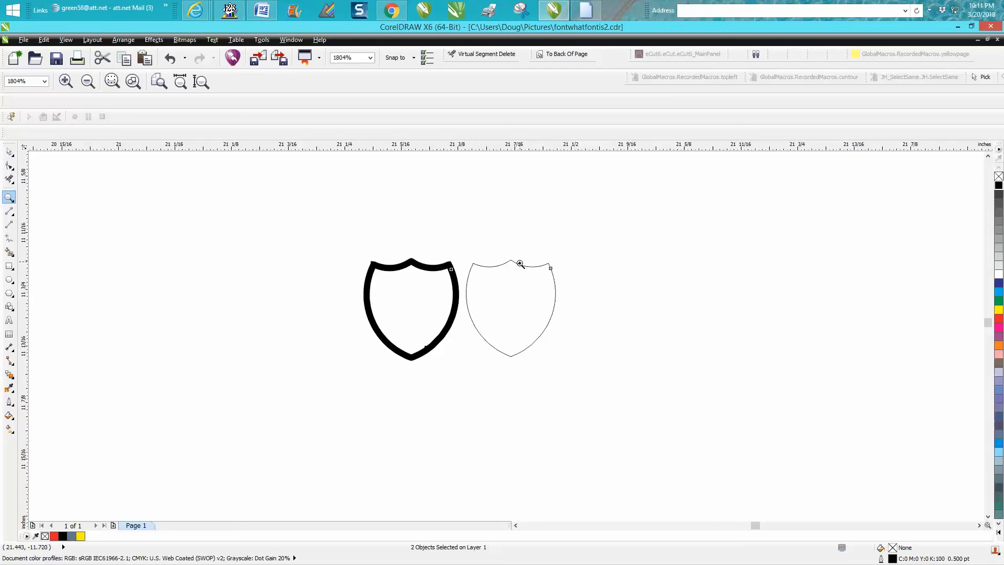
click(9, 152)
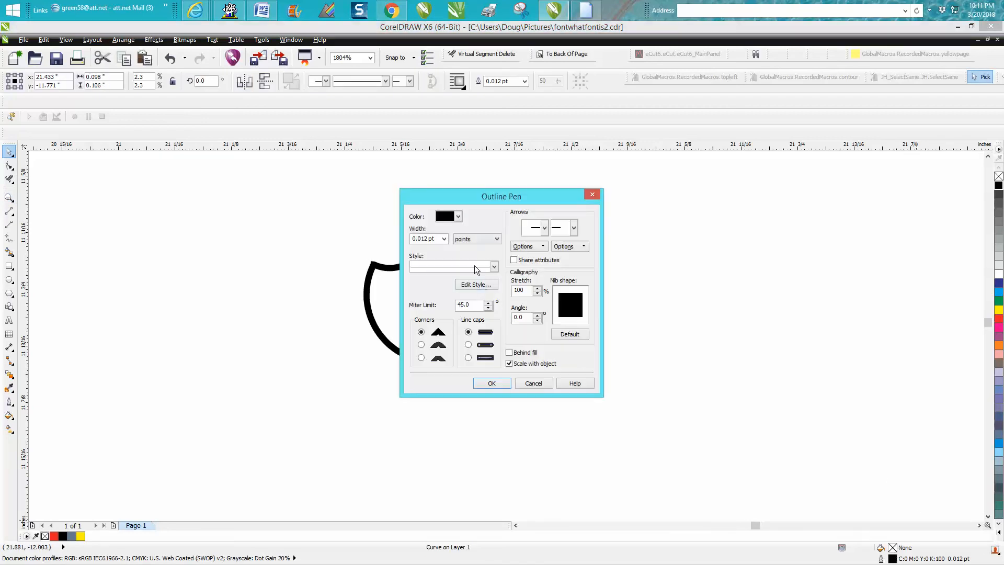
click(491, 383)
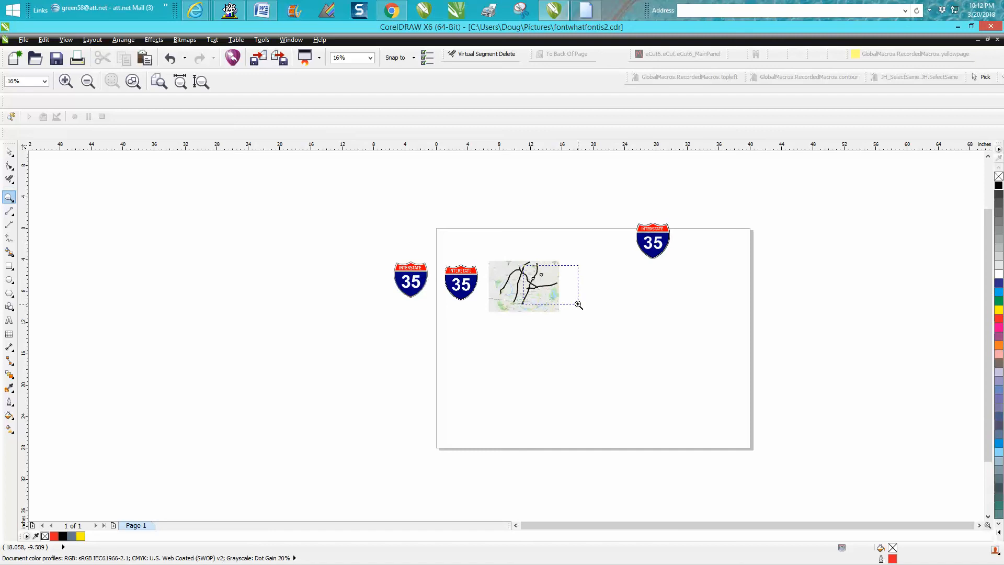
- Position the 35 numeral in its shield and pick up the shield marker for the traced I-35 line
drag(489, 265, 576, 307)
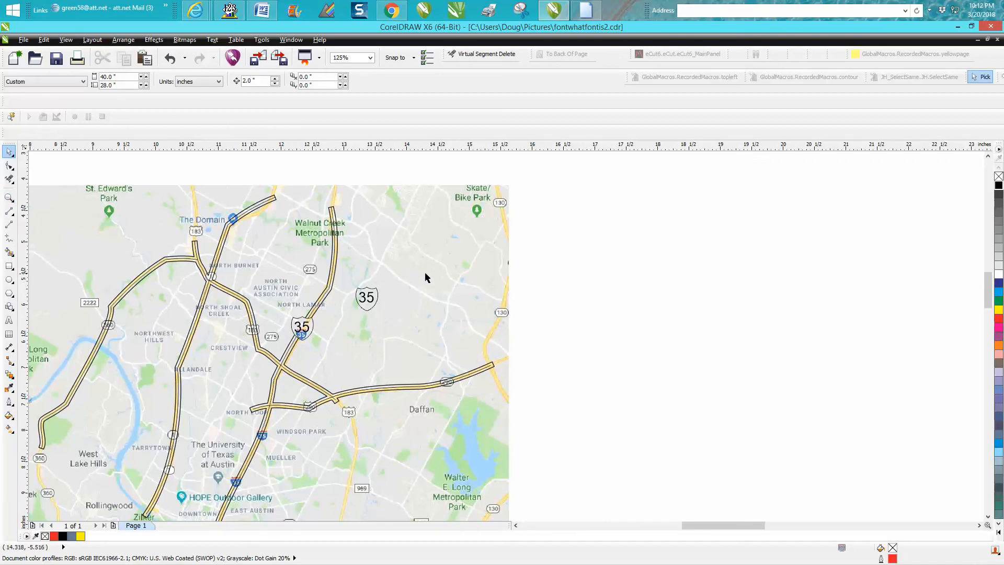
mouse_move(429, 251)
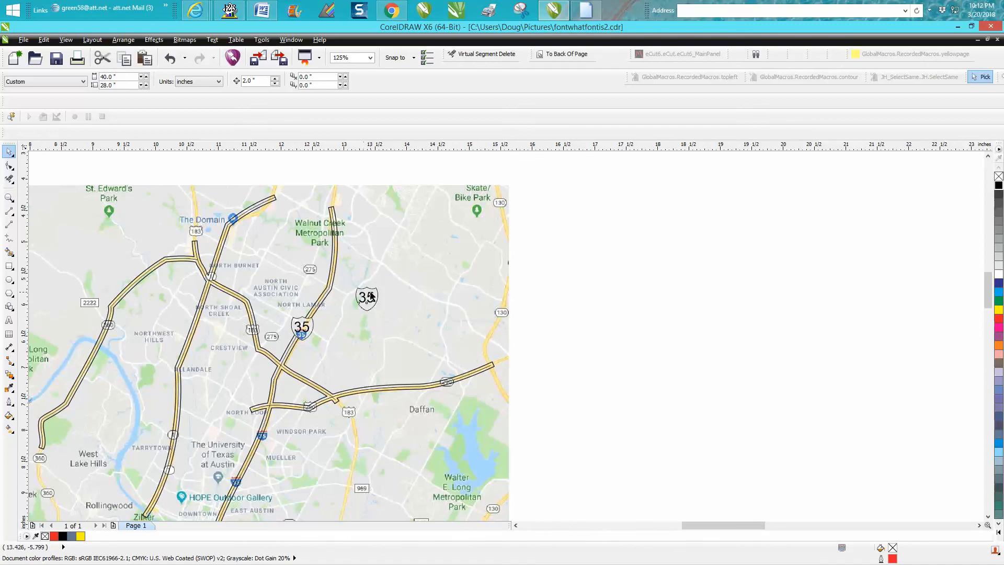
click(344, 283)
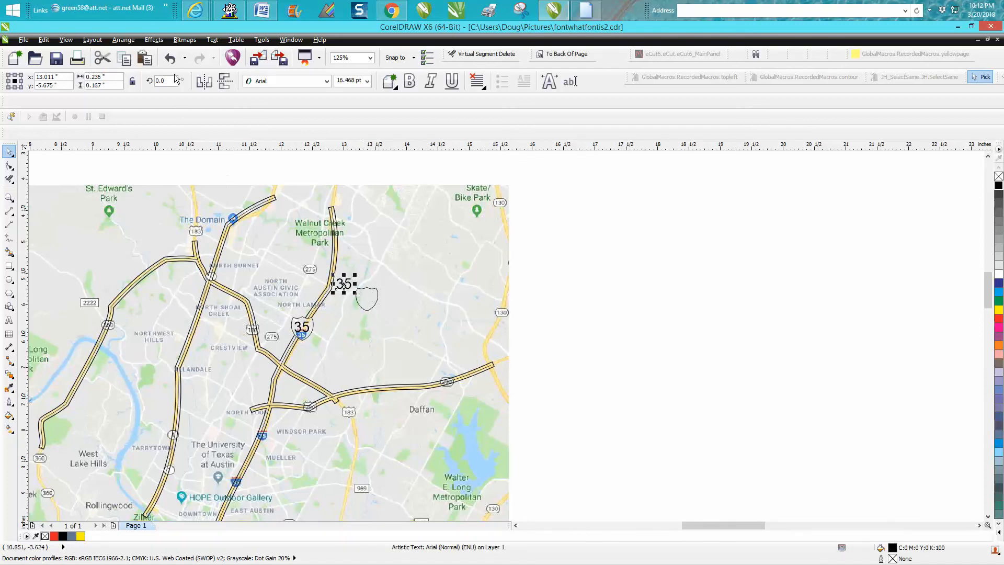
drag(343, 283, 365, 296)
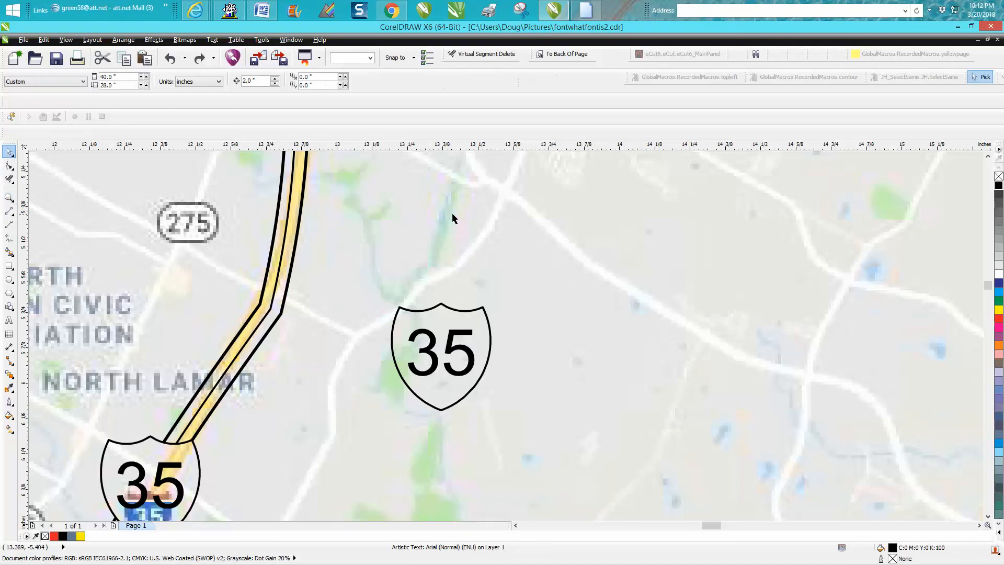
click(124, 39)
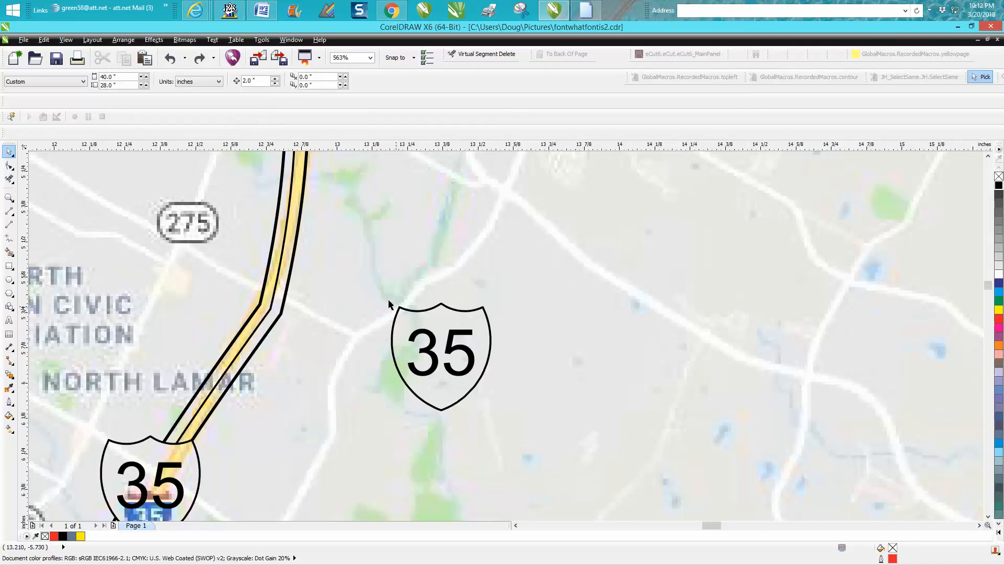
click(441, 352)
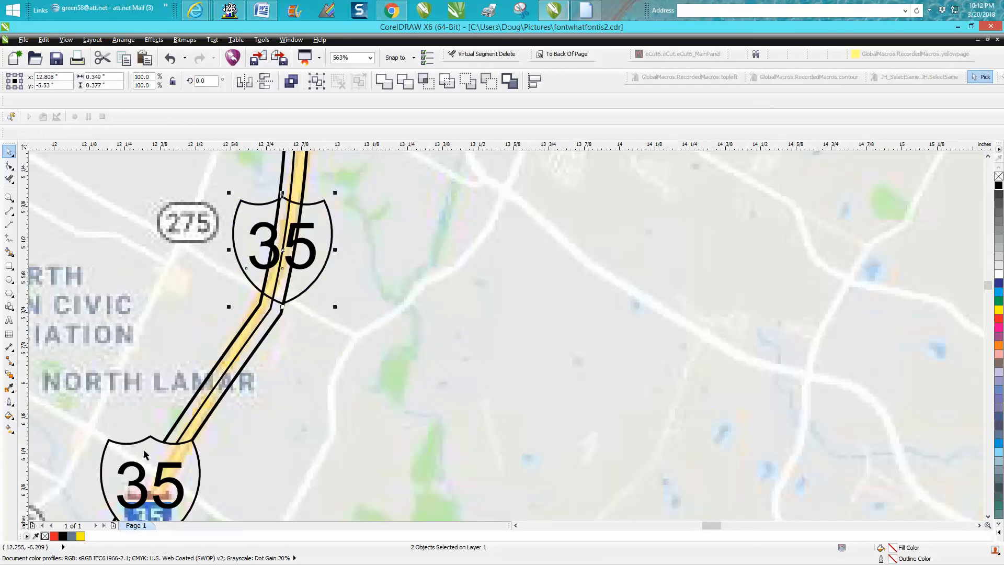
mouse_move(384, 296)
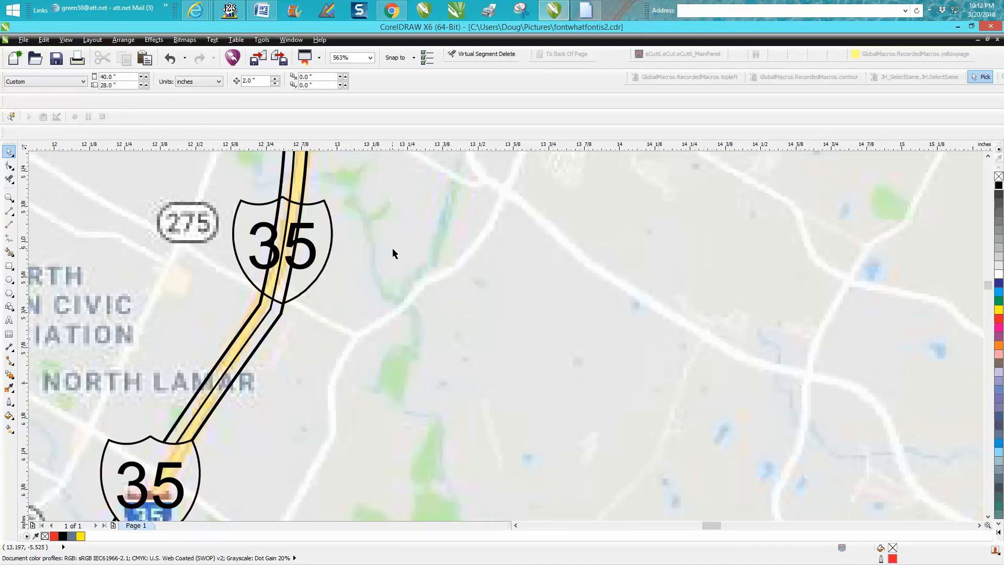
- Move the 35 numeral off the shield and trim the highway line crossing it with Virtual Segment Delete
click(281, 245)
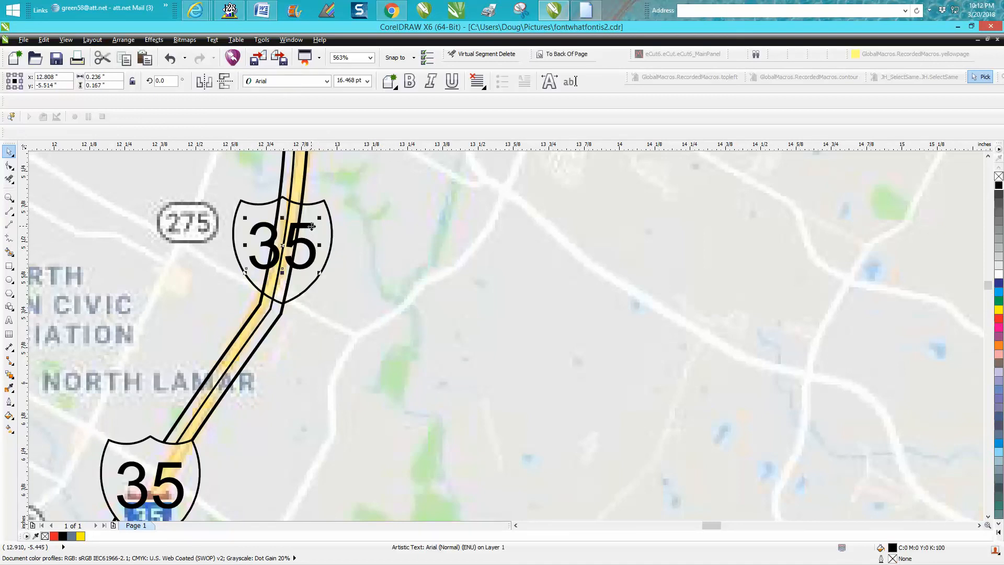
drag(284, 247, 848, 247)
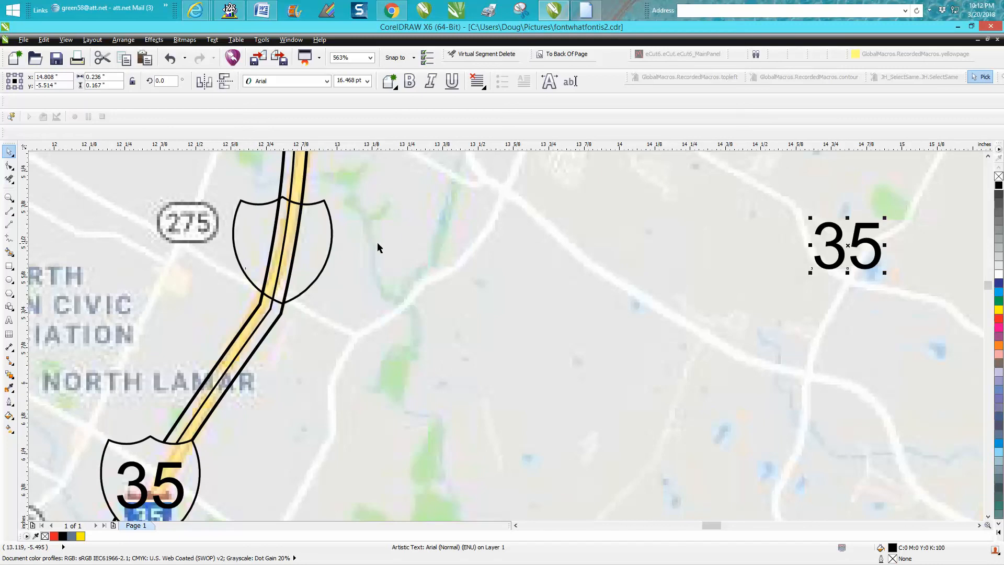
mouse_move(35, 190)
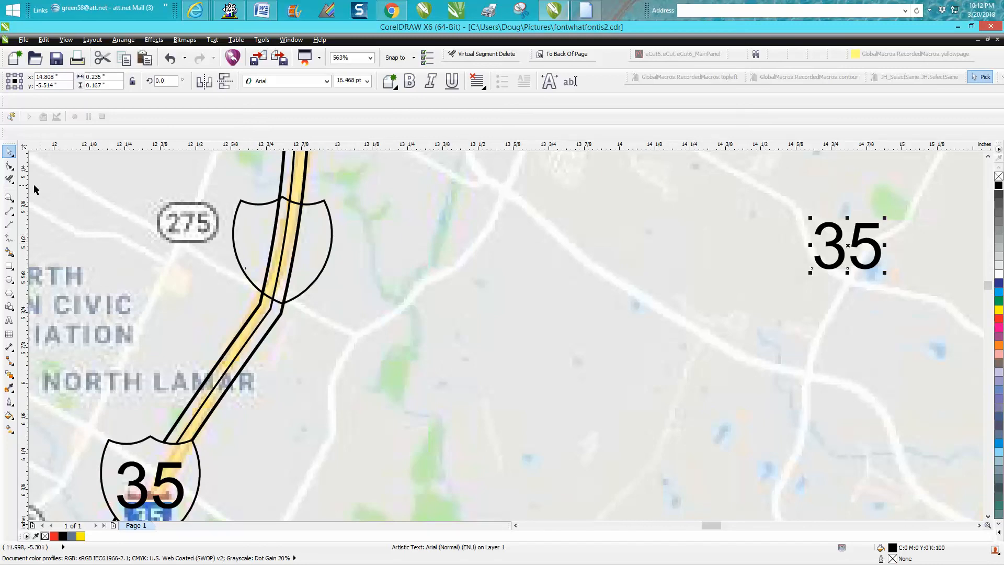
click(9, 179)
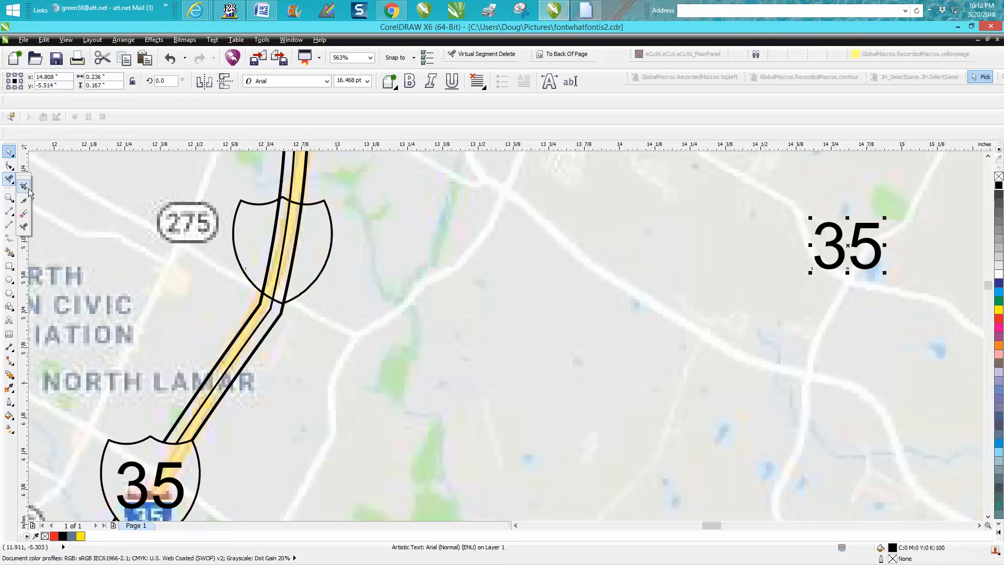
click(25, 186)
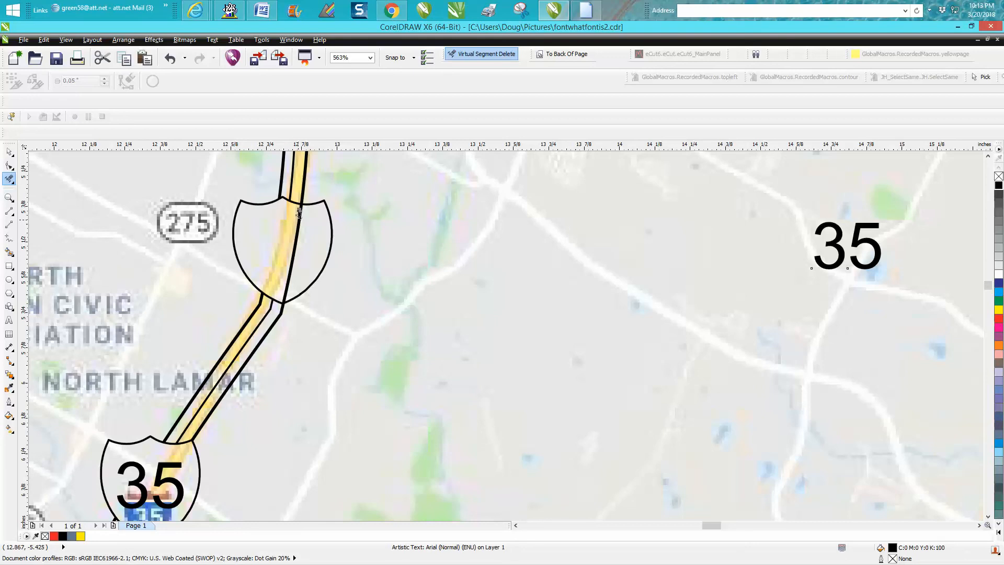
click(846, 245)
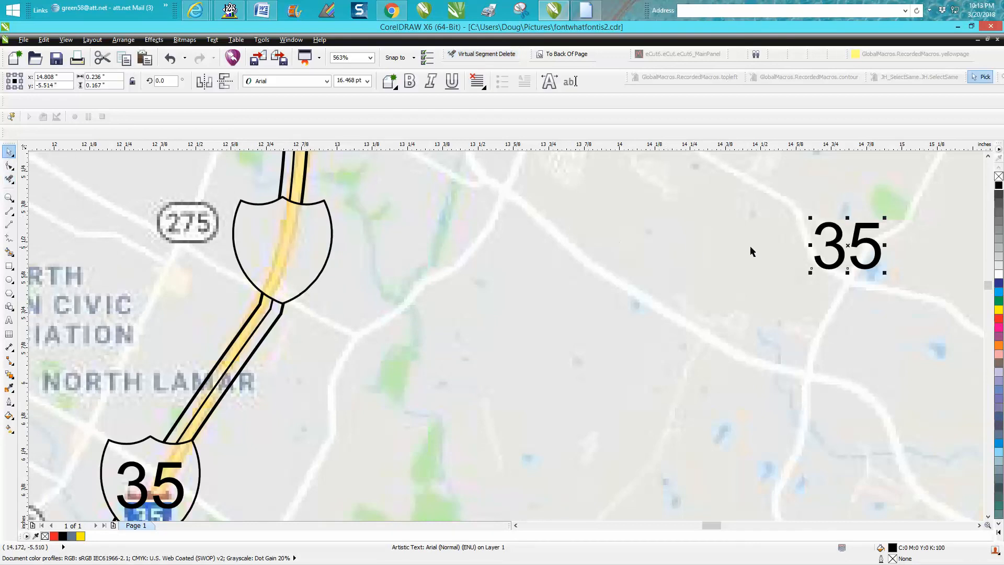
drag(846, 244, 278, 245)
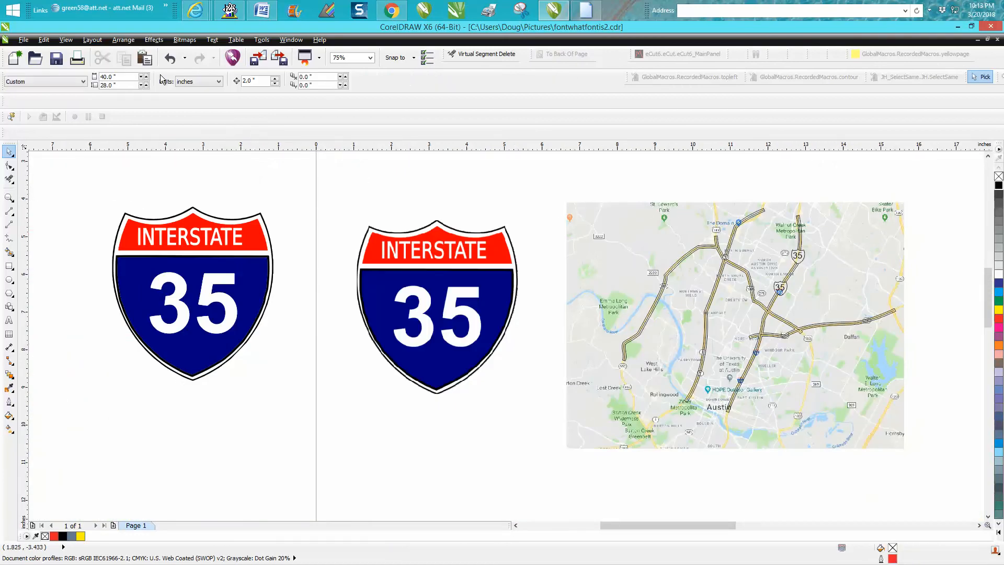
- Select the austin streets bitmap to drag it under the second full-colour shield
click(123, 38)
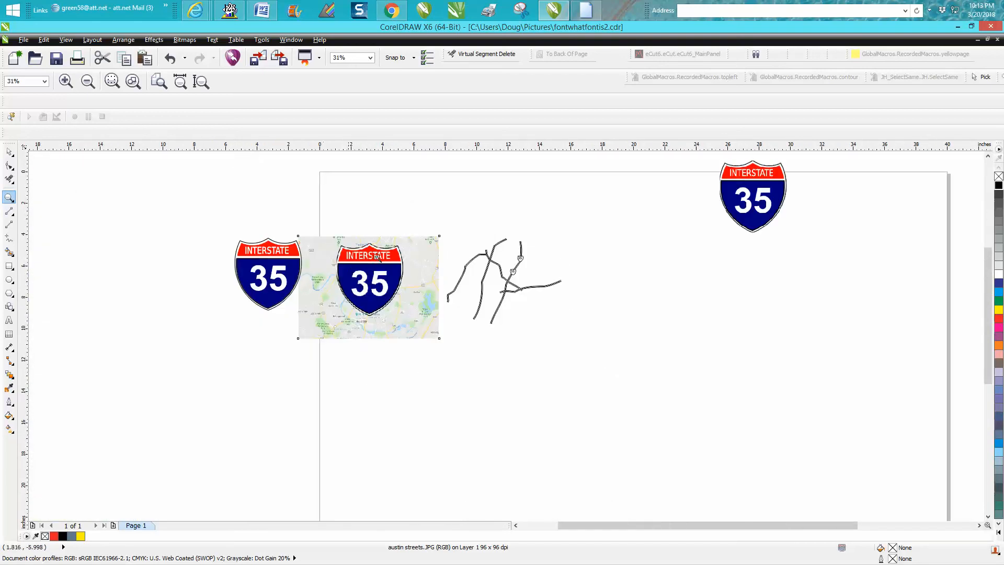
mouse_move(390, 245)
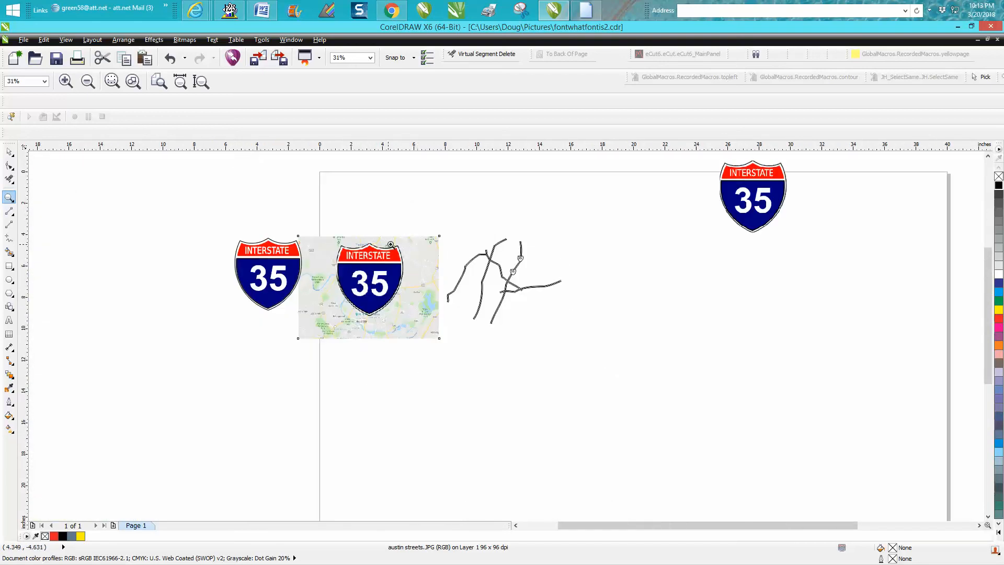